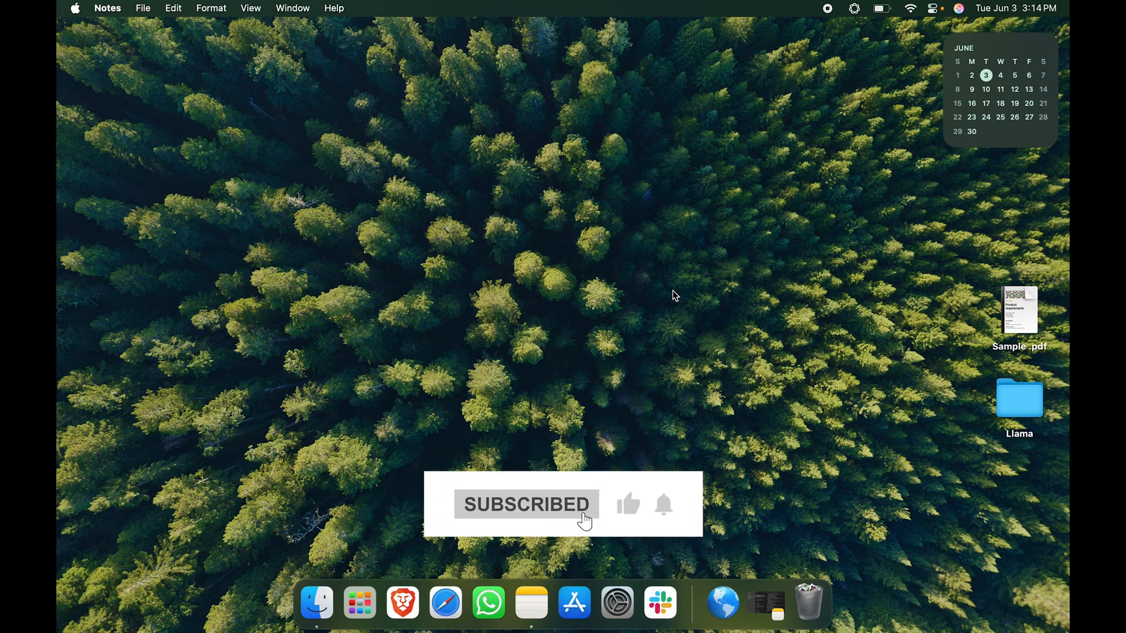
Open the Apple menu from the menu bar to reveal Restart and Shut Down
click(671, 295)
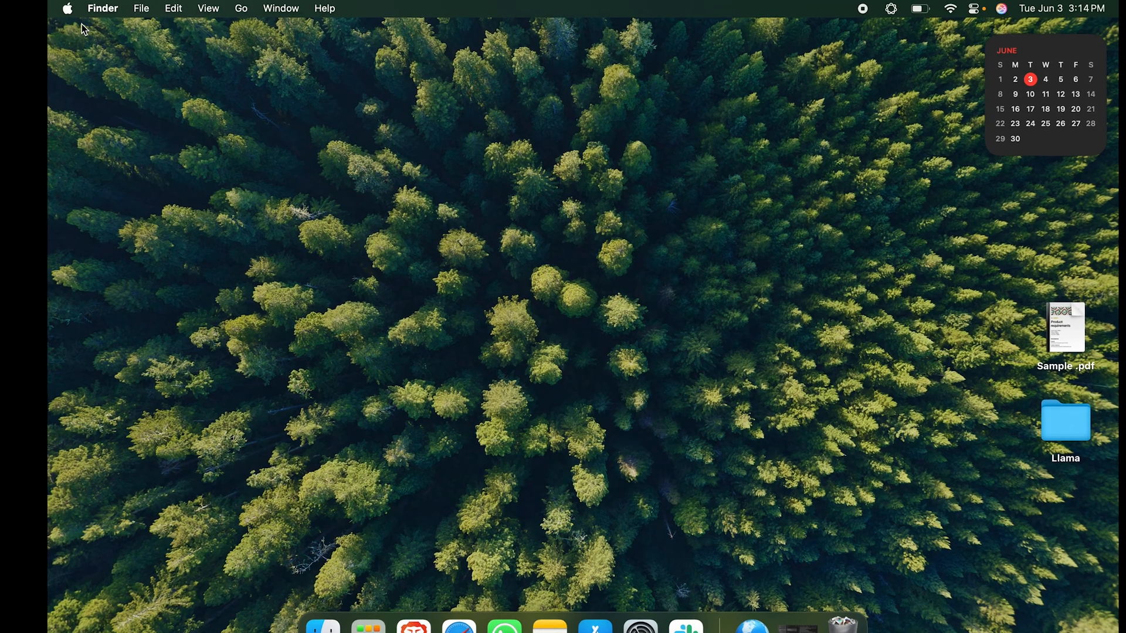
click(20, 9)
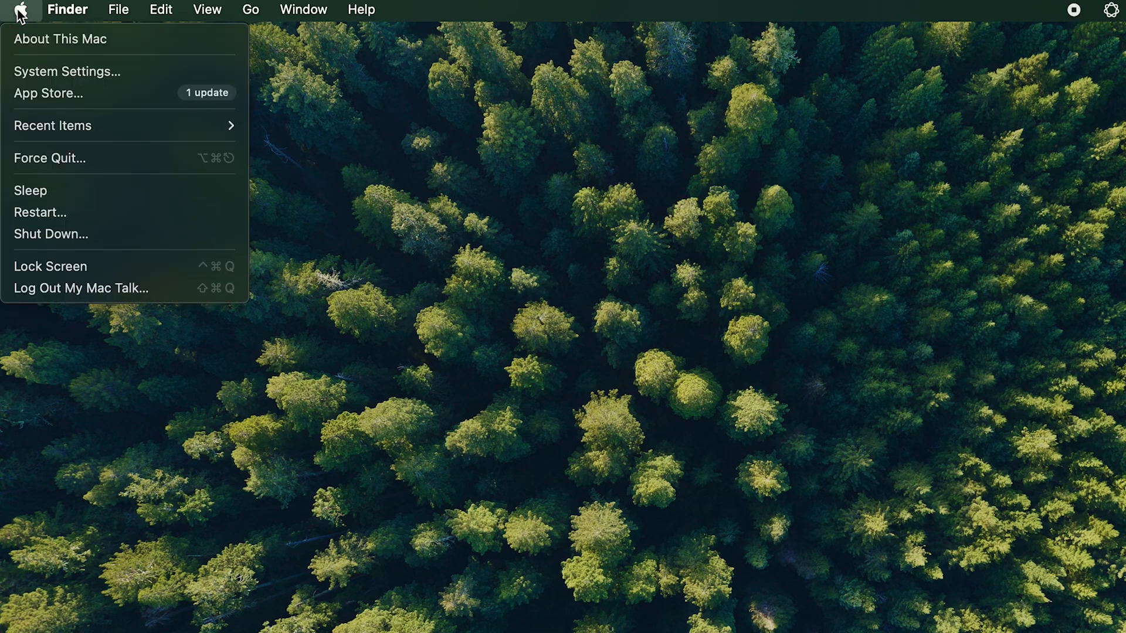
mouse_move(97, 326)
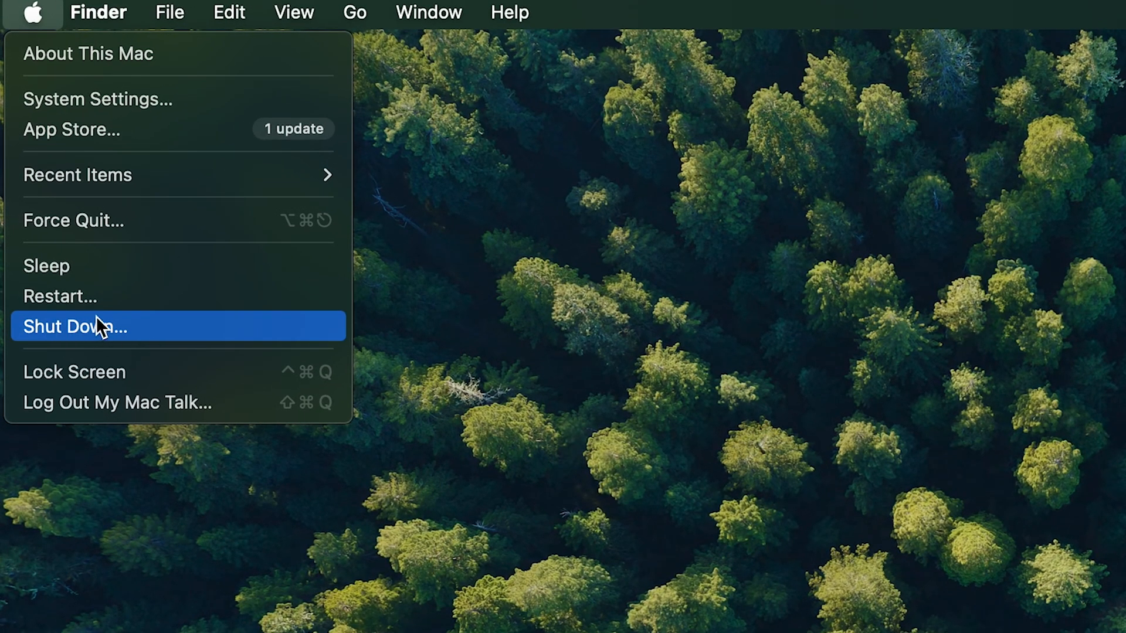
mouse_move(151, 338)
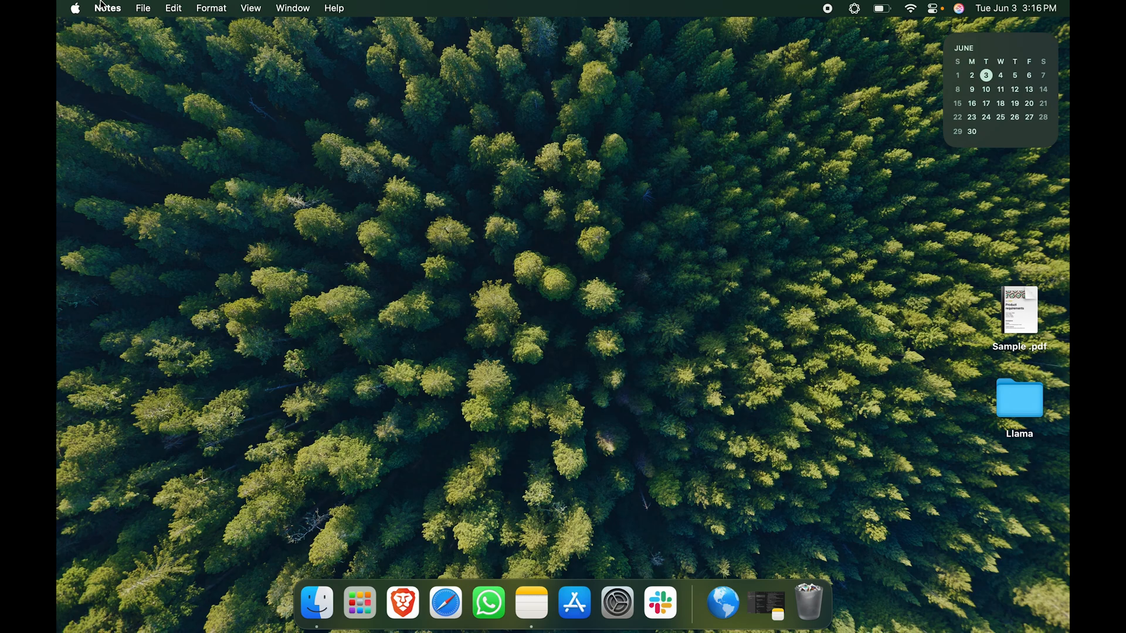
click(75, 8)
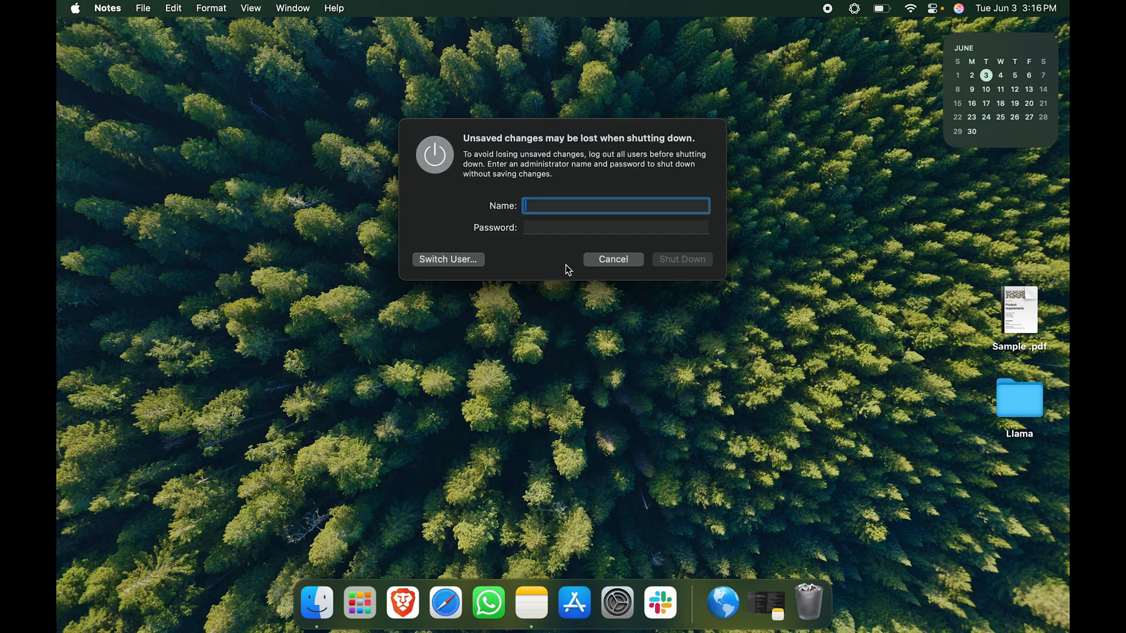
click(612, 259)
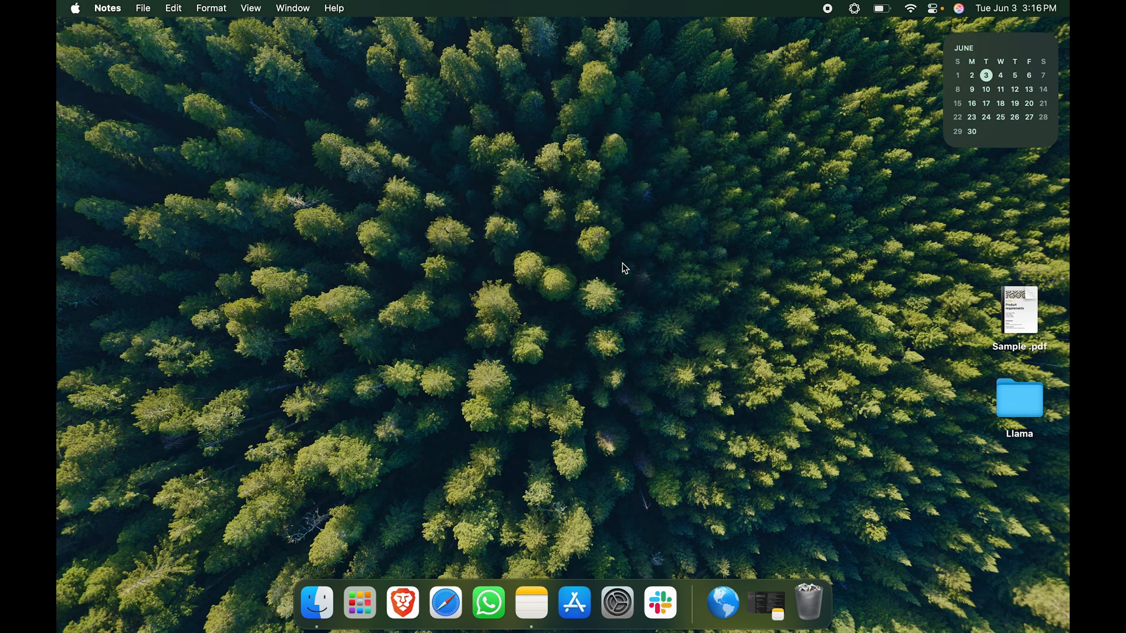